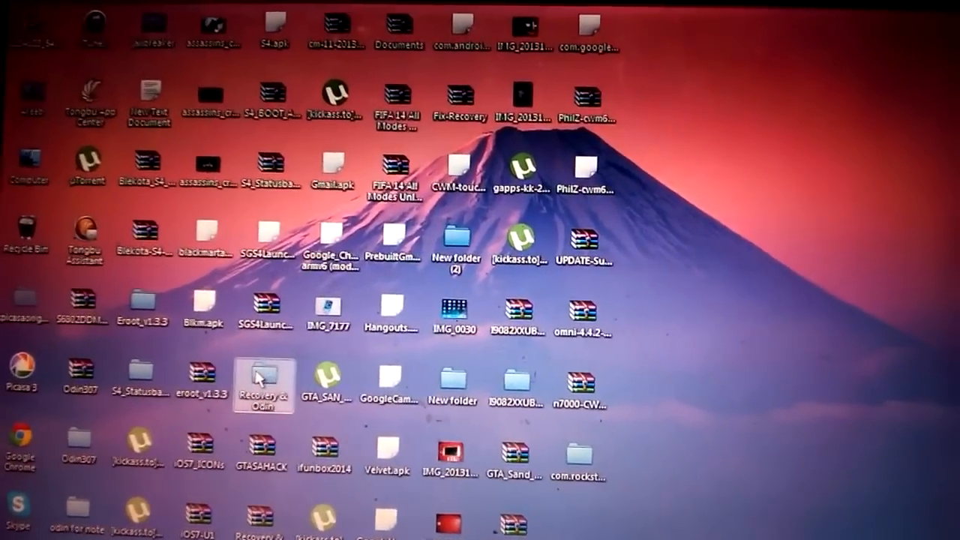
# Open the 'Recovery & Odin' folder on the desktop
pyautogui.doubleClick(263, 381)
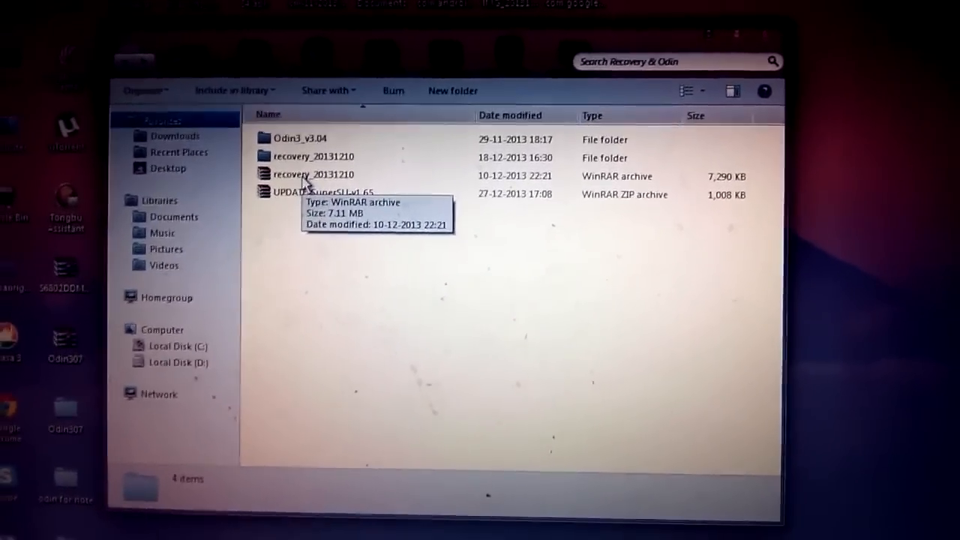
# Open the Odin3_v3.04 folder and select the Odin3 v3.04 application
pyautogui.click(300, 140)
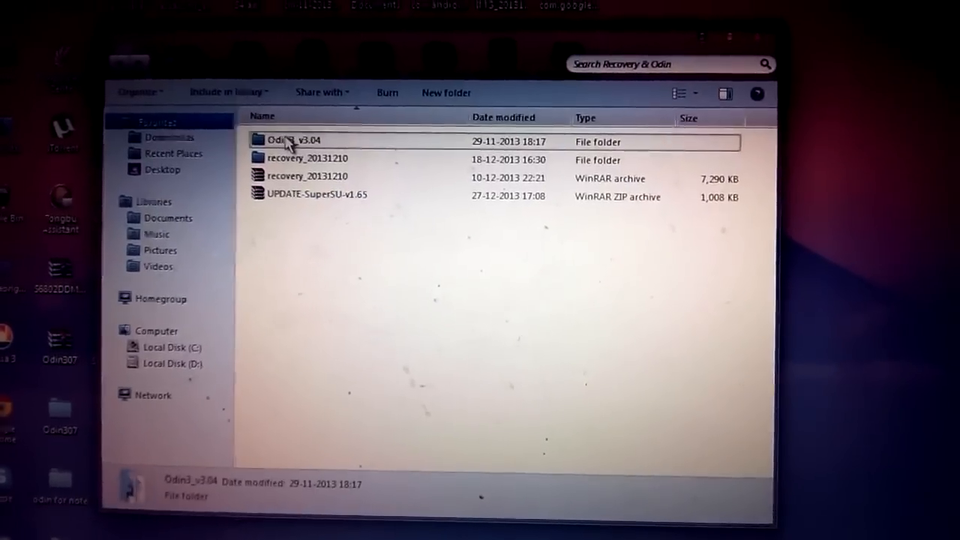
pyautogui.doubleClick(293, 140)
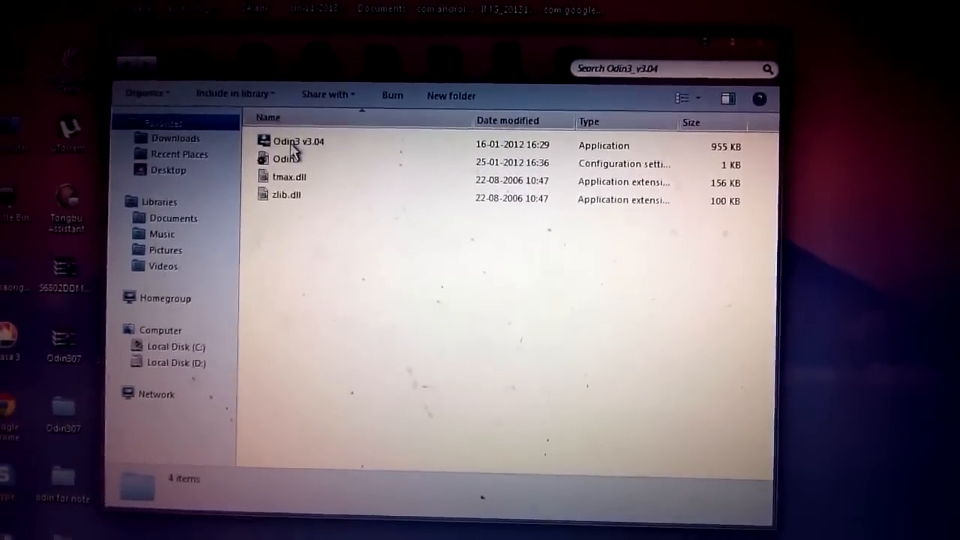
pyautogui.click(297, 141)
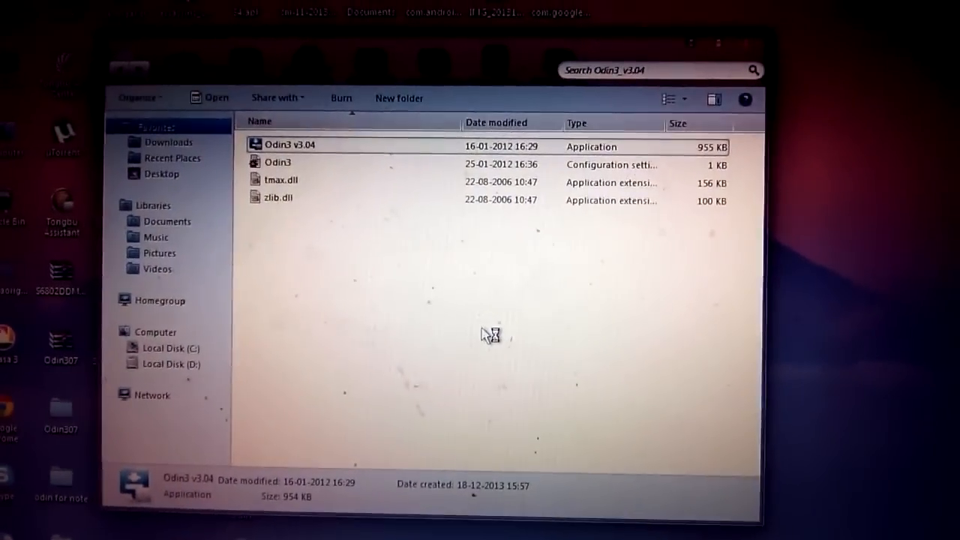
# Launch Odin3 v3.04, tick PDA, and open its file chooser
pyautogui.doubleClick(289, 144)
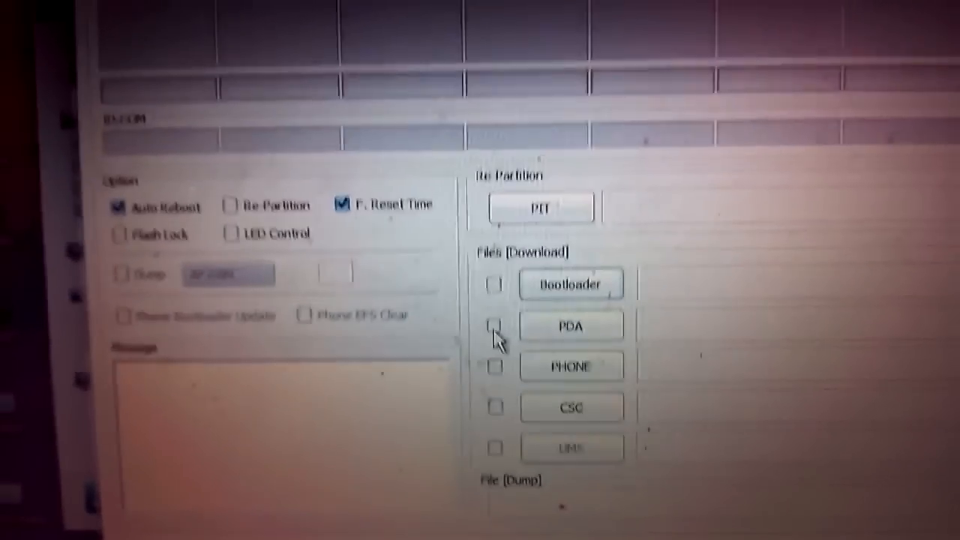
pyautogui.click(499, 304)
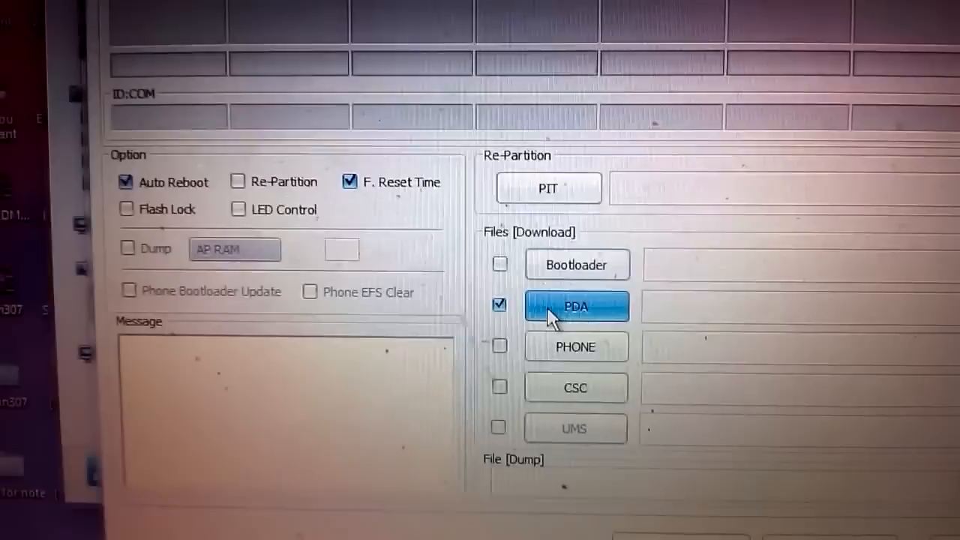
pyautogui.click(576, 306)
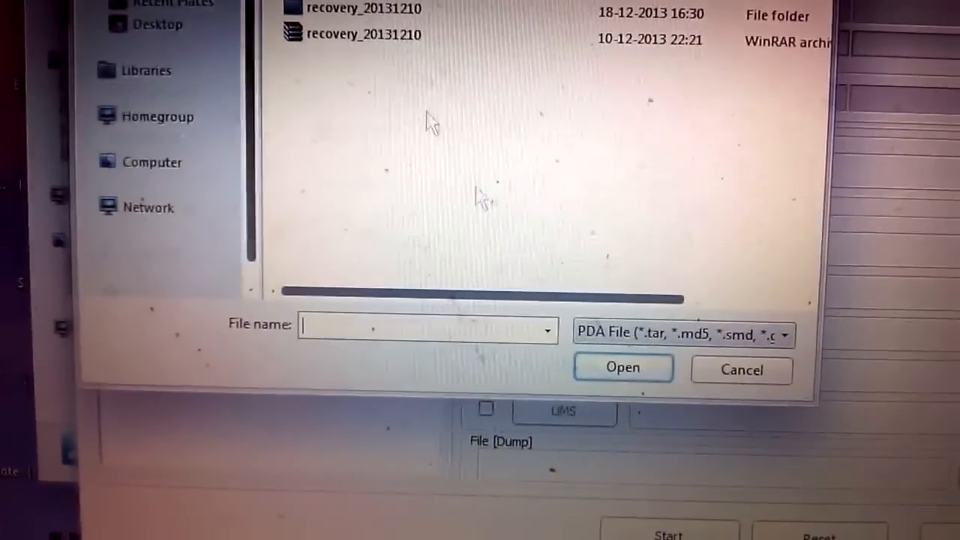